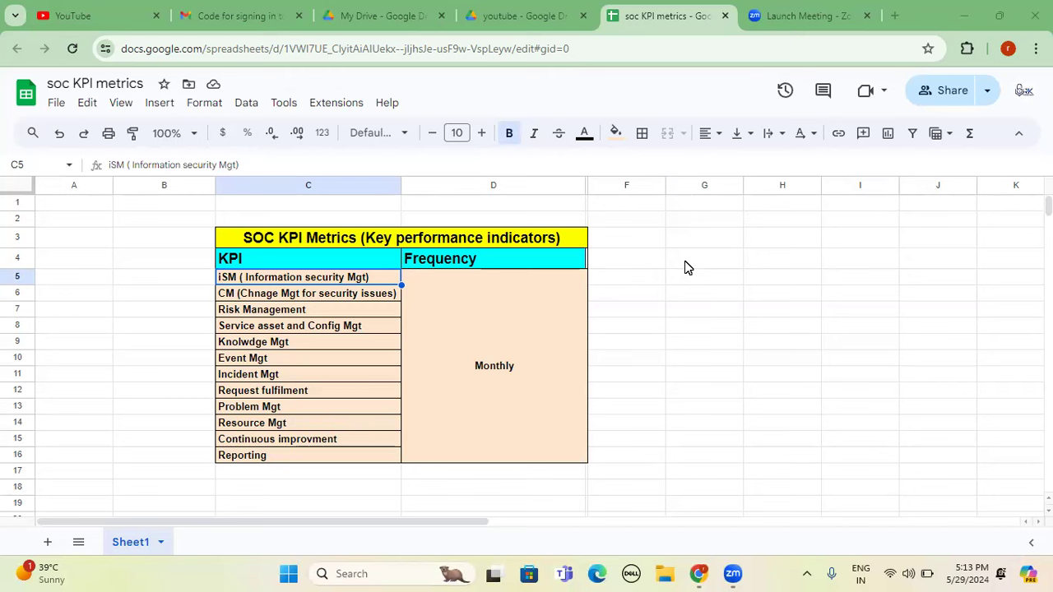
mouse_move(352, 304)
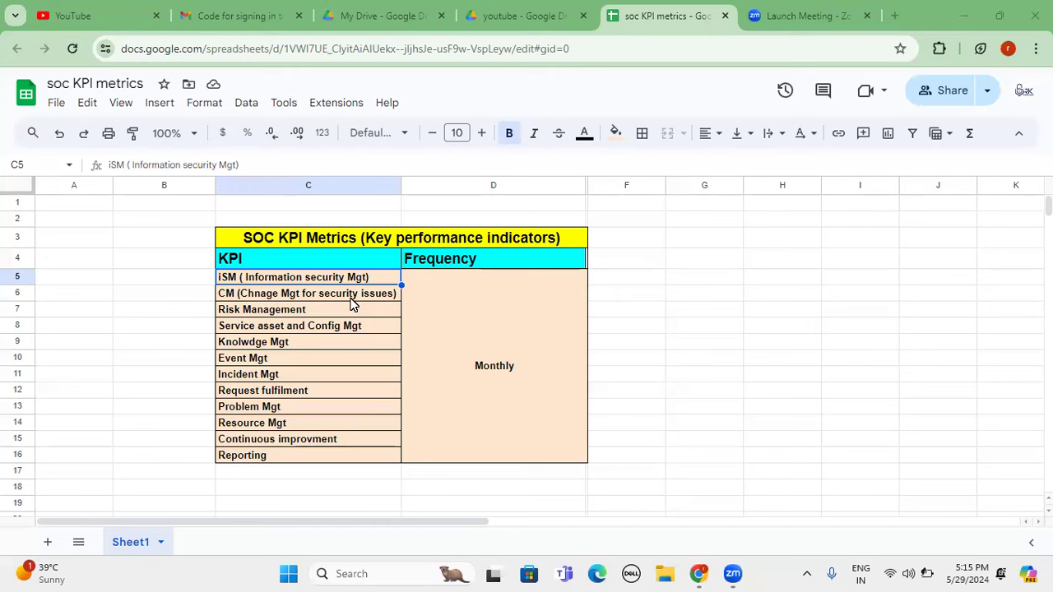
- Focus the Change Management (CM) KPI in cell C6 of the metrics table
left_click(308, 293)
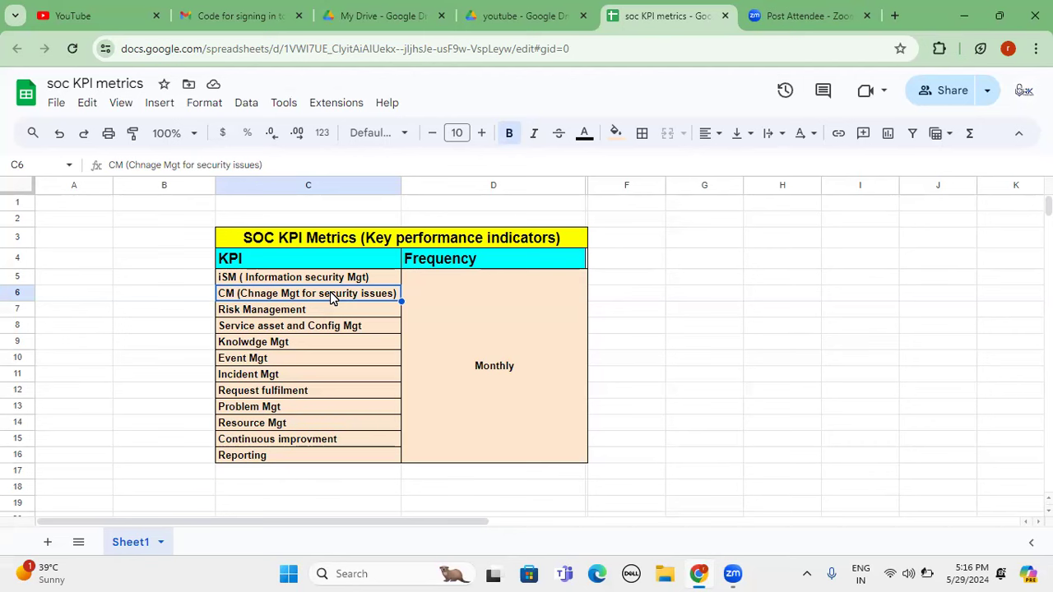
mouse_move(328, 303)
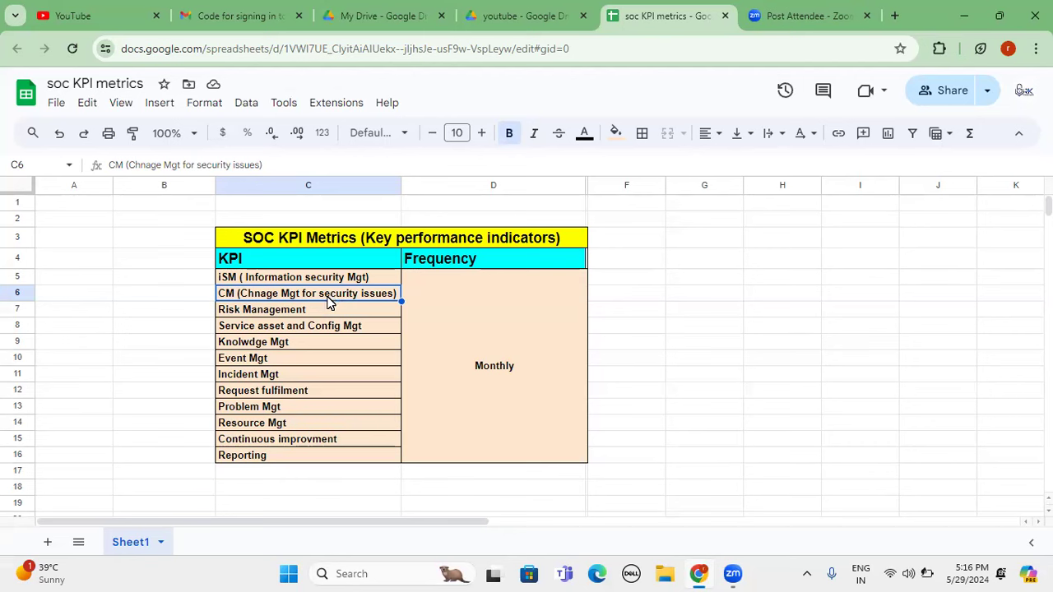
- Focus Risk Management (C7), then Service asset and Config Mgt (C8)
left_click(309, 309)
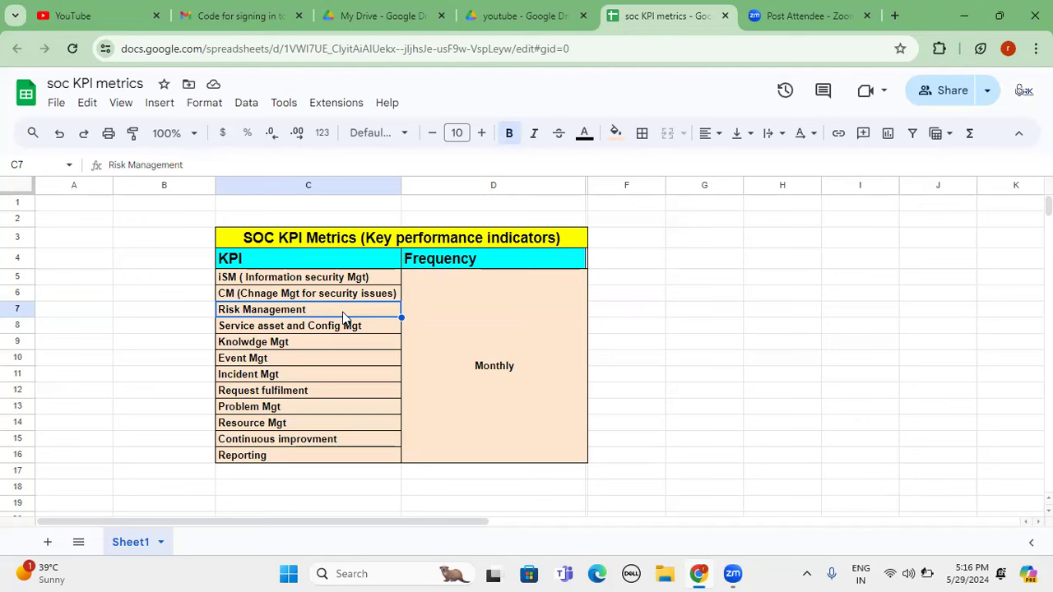
mouse_move(331, 319)
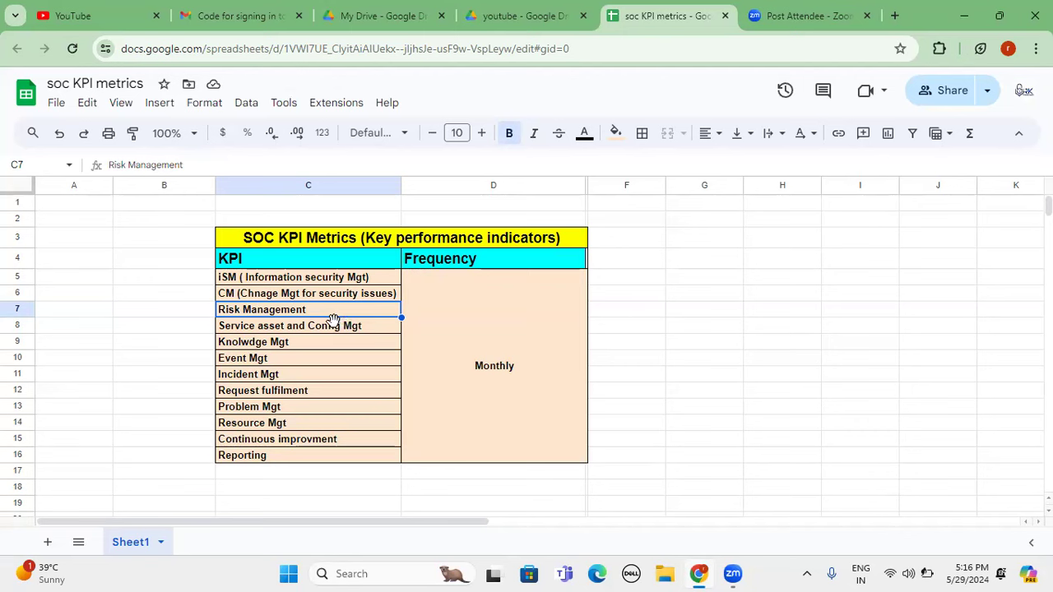
left_click(304, 325)
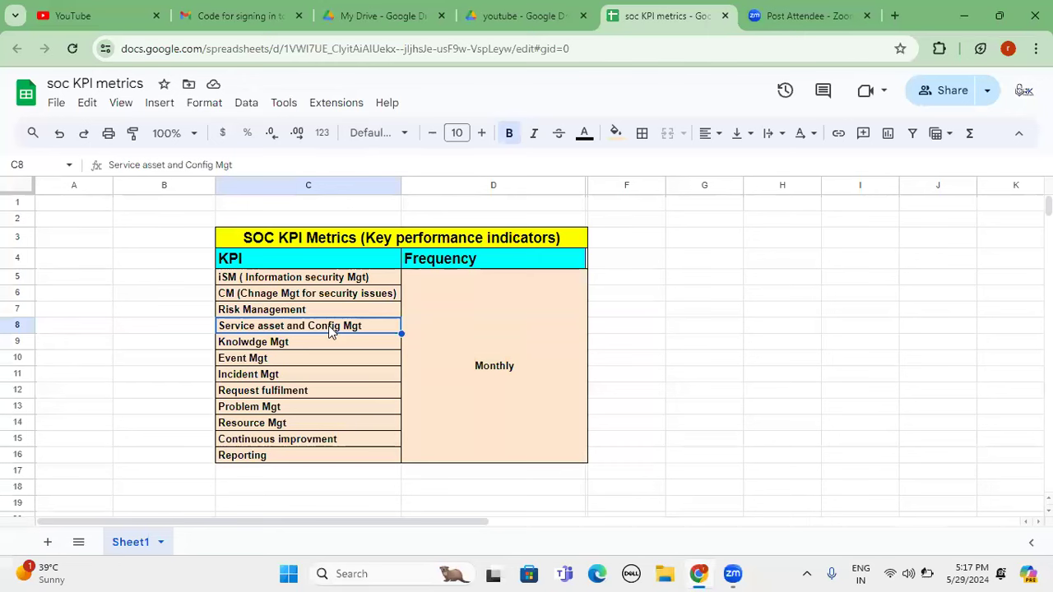
- Focus Knolwdge Mgt (C9), then the Event Management KPI below it (C10)
left_click(298, 340)
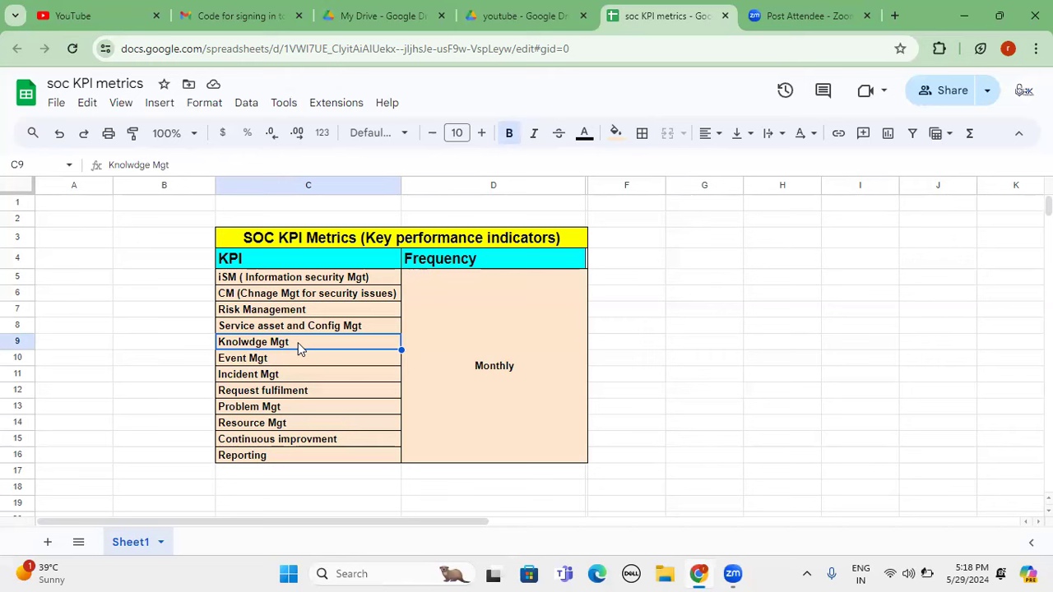
left_click(305, 358)
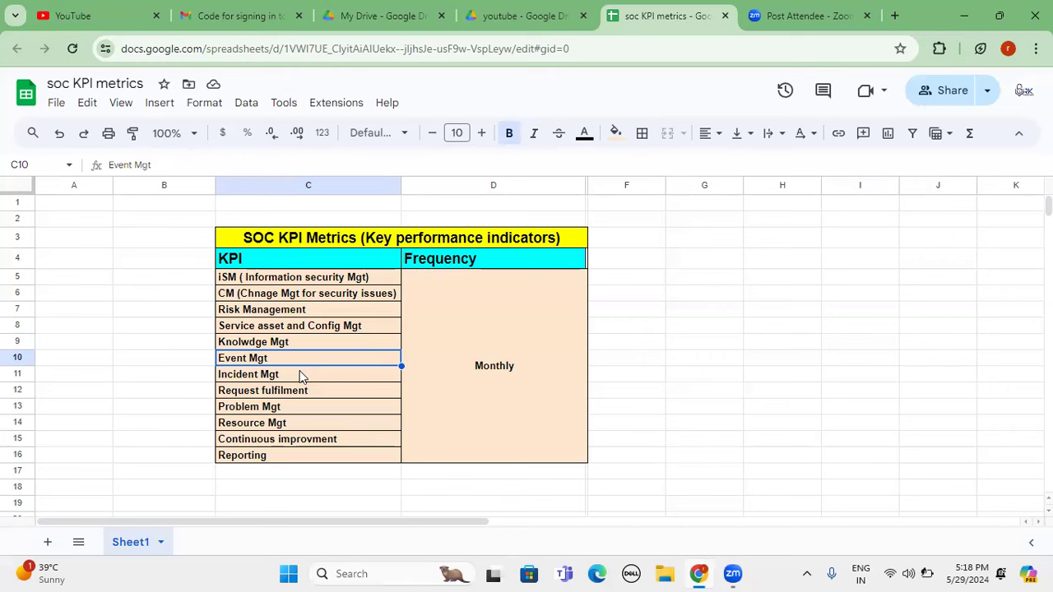
- Focus the Incident Mgt KPI in cell C11
left_click(299, 375)
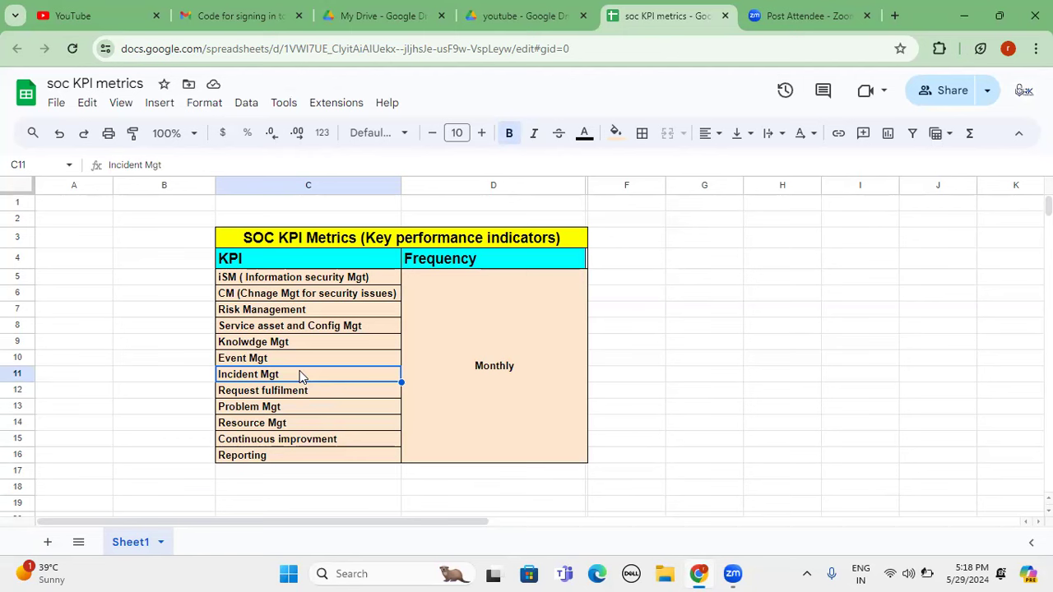
- Focus the Request fulfilment KPI in cell C12
left_click(293, 390)
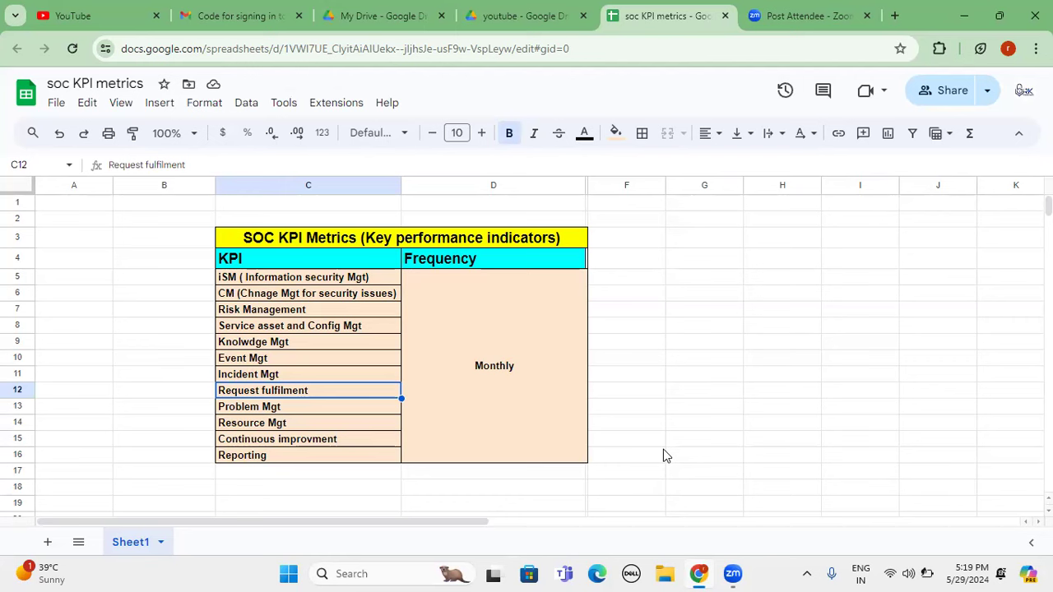
mouse_move(349, 421)
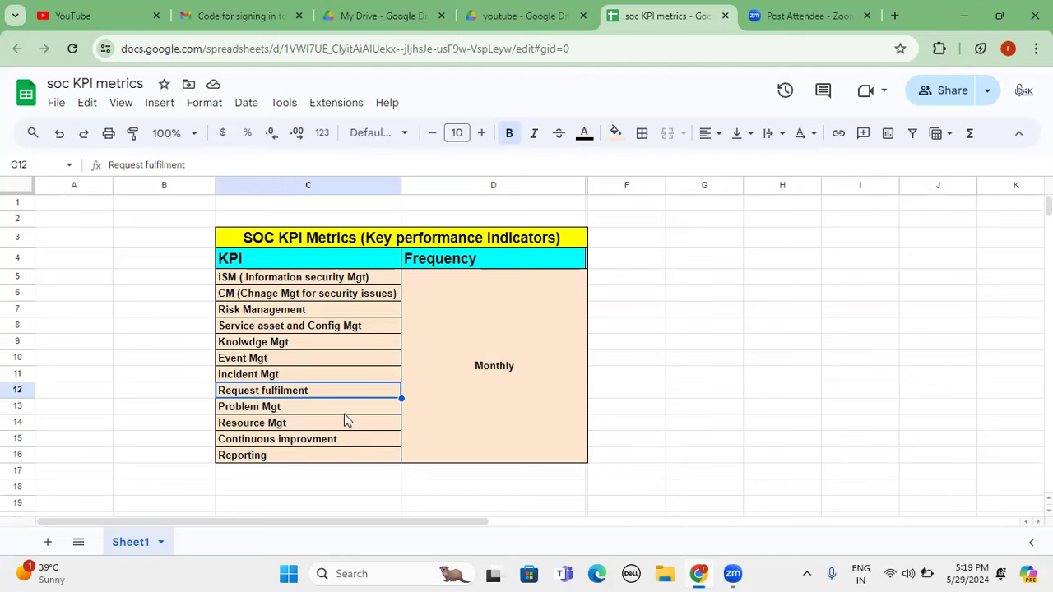
- Focus the Problem Mgt KPI in cell C13
left_click(283, 406)
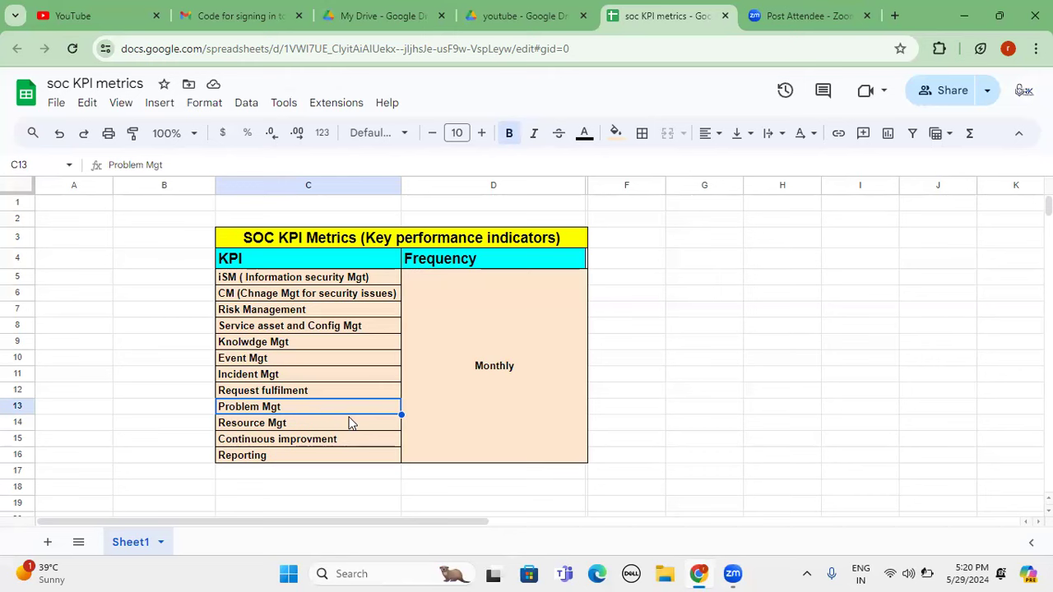
- Focus the Continuous improvment KPI in cell C15
left_click(308, 422)
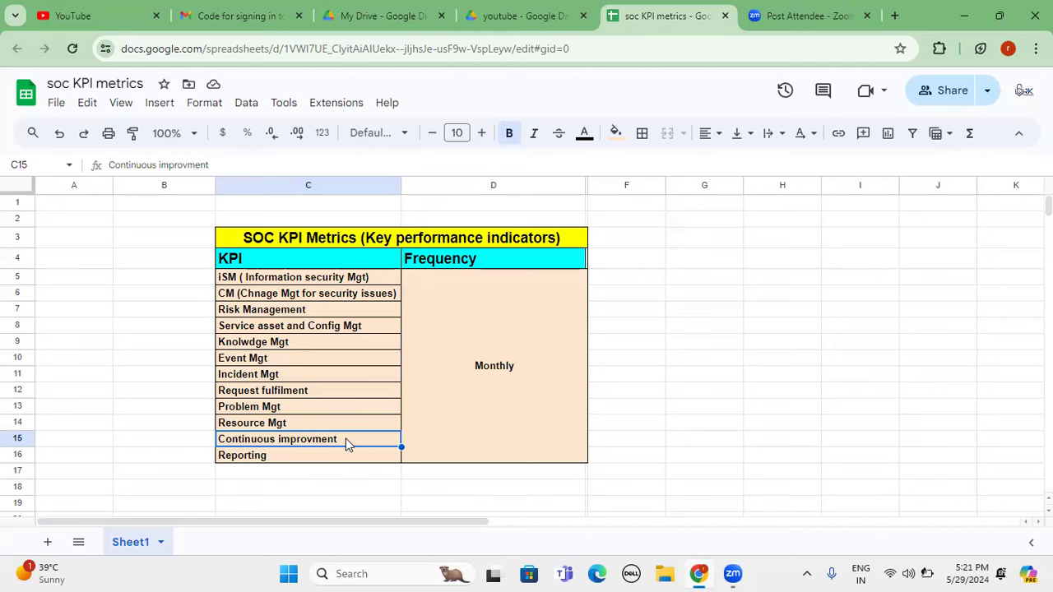
- Focus Reporting, the last KPI, in cell C16
left_click(310, 454)
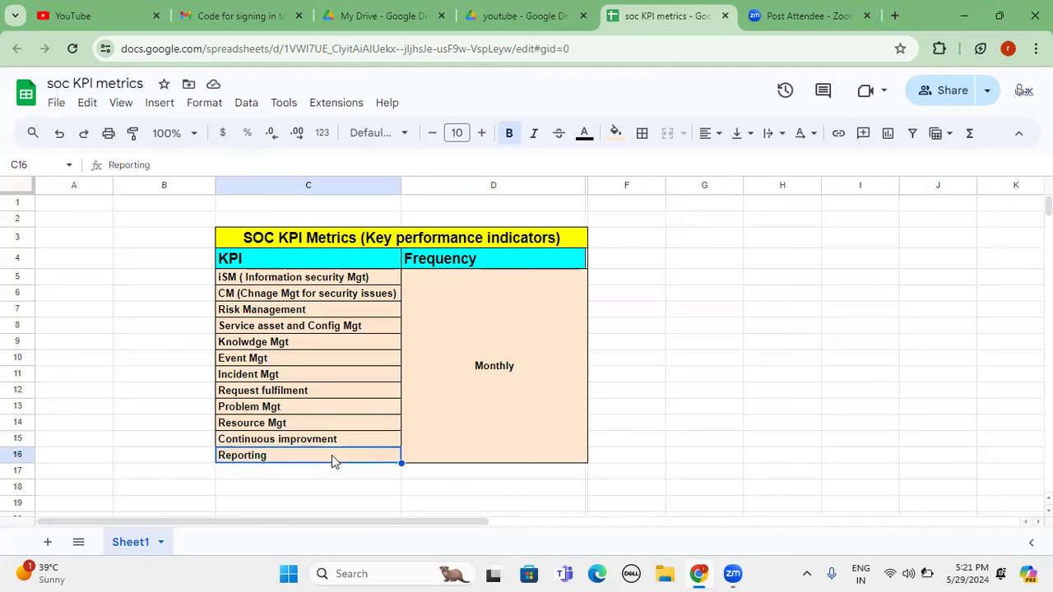